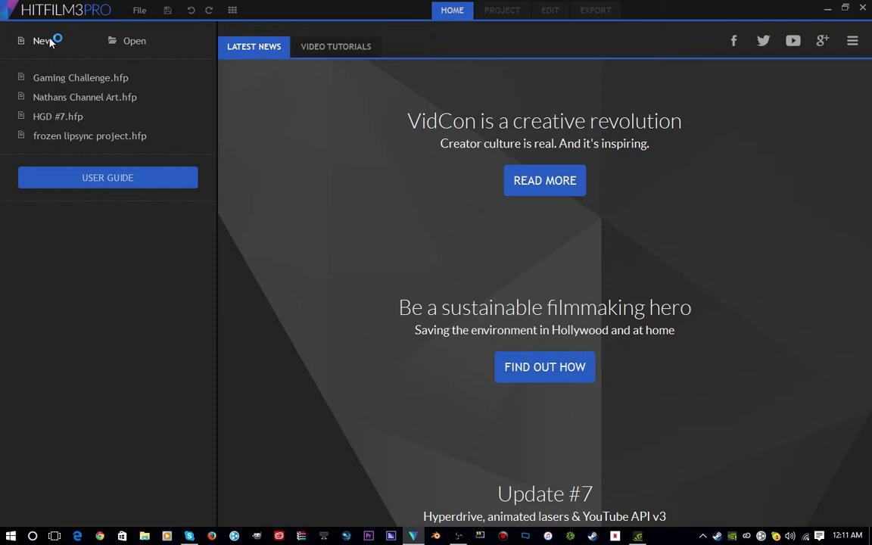
# Create a new project with the 1080p Full HD @ 30 fps template and start editing
pyautogui.click(42, 40)
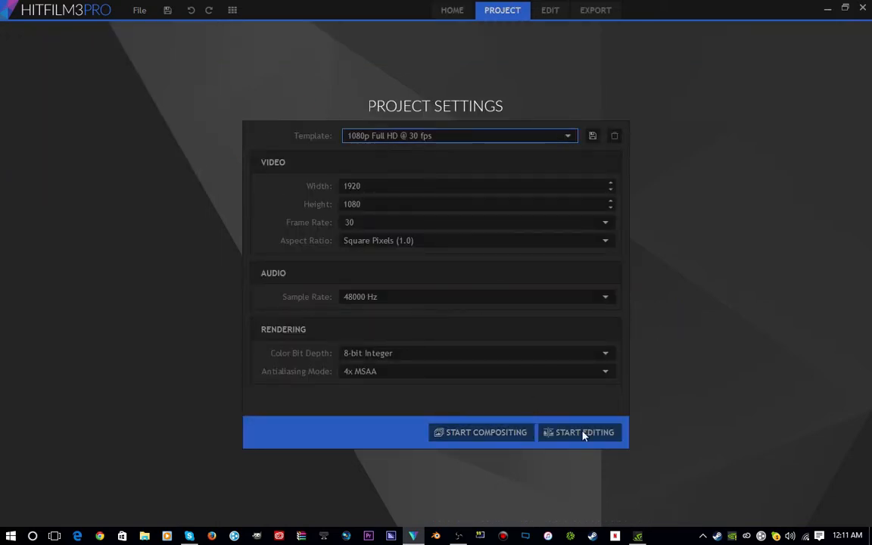
pyautogui.moveTo(694, 372)
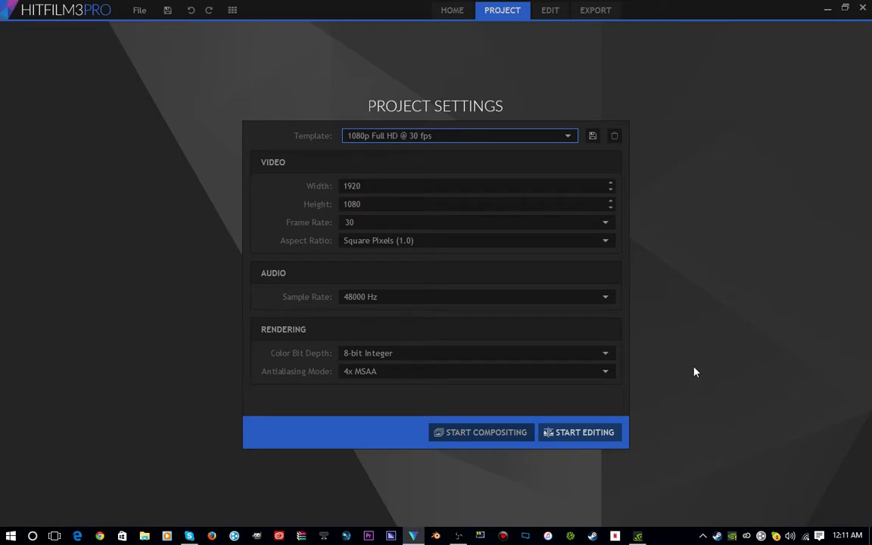
pyautogui.click(578, 433)
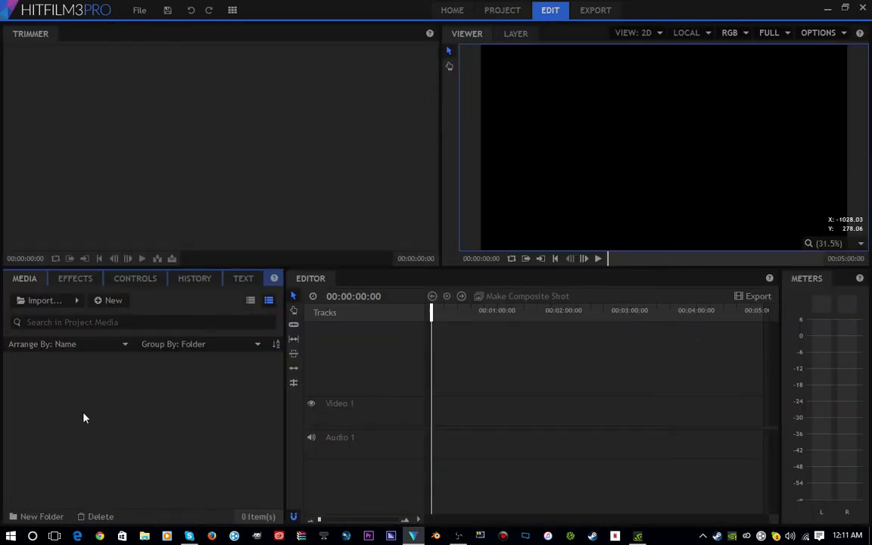
pyautogui.moveTo(75, 431)
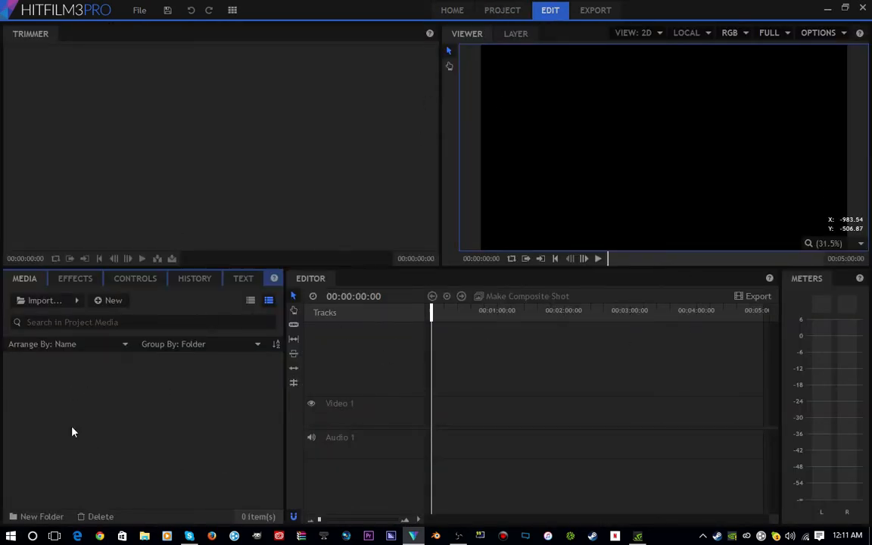
pyautogui.moveTo(124, 396)
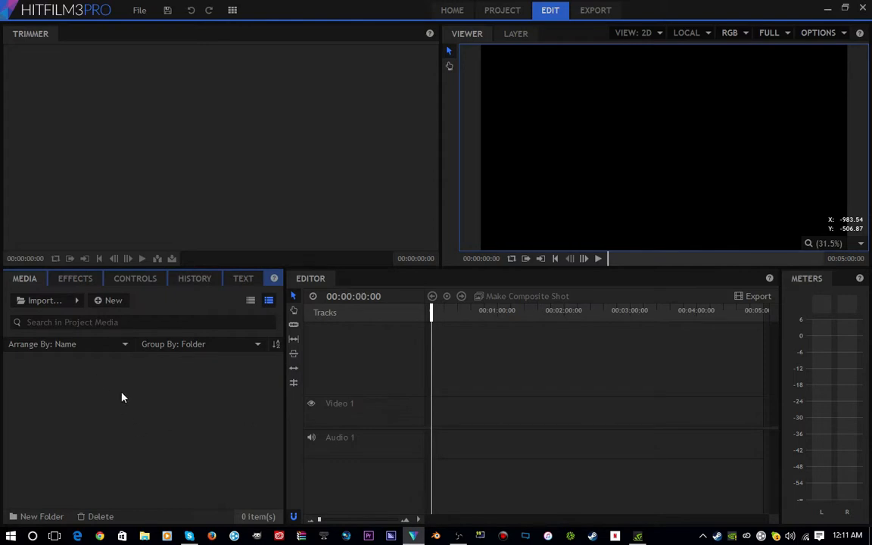
# Import Funny LipSync Videos 002 from the Pictures > Funny LipSync Videos folder into the media bin
pyautogui.click(41, 300)
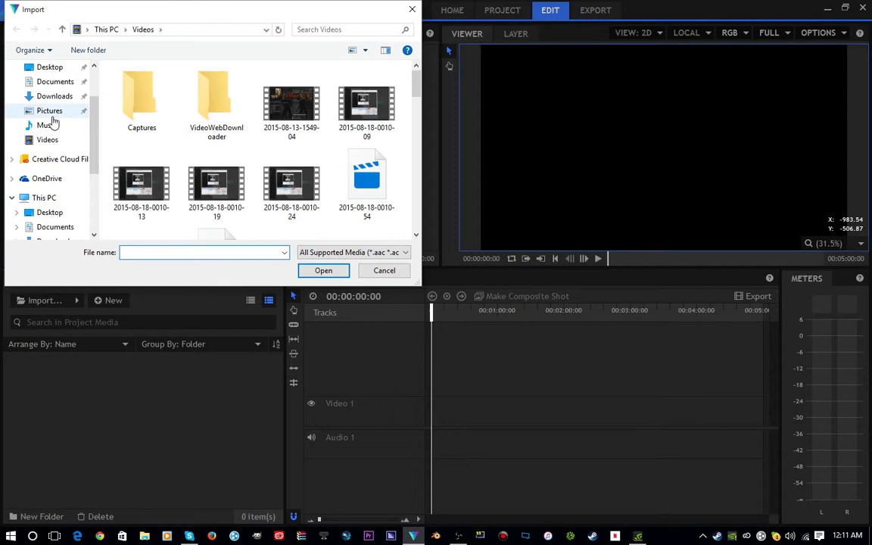
pyautogui.click(48, 110)
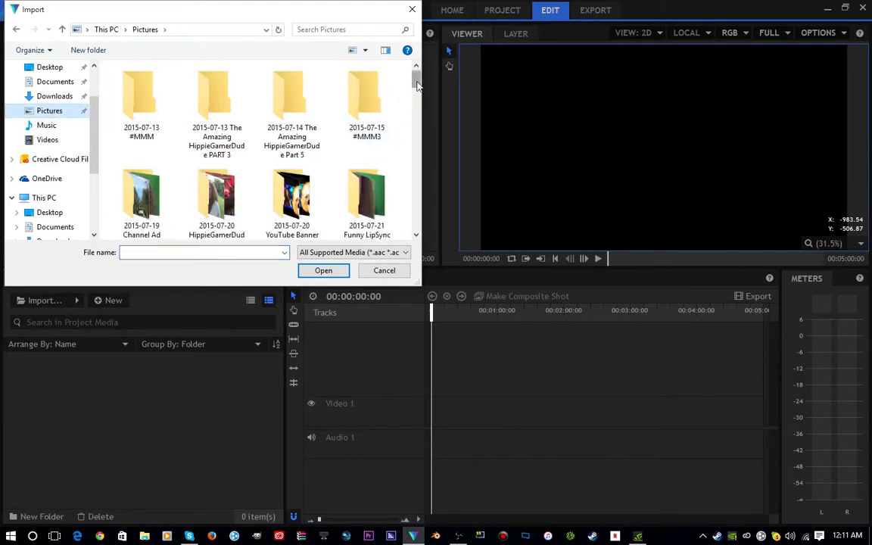
pyautogui.scroll(-3)
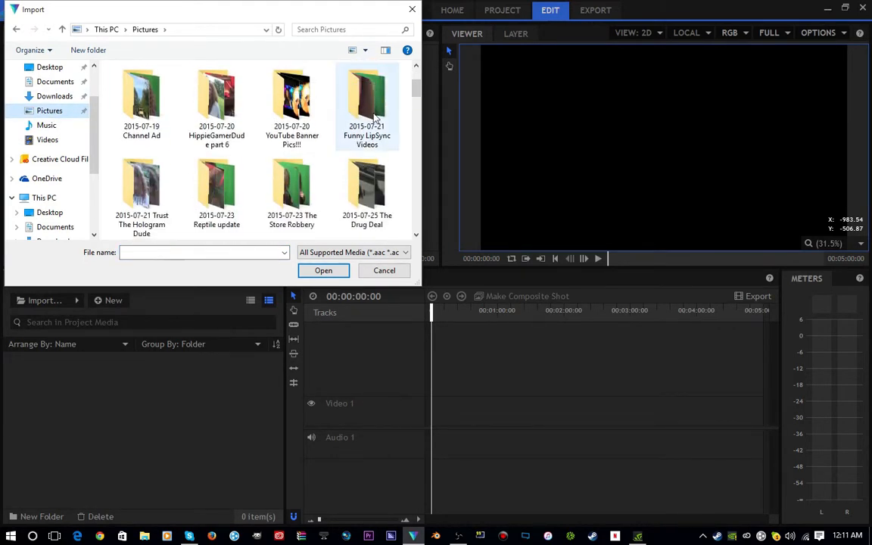
pyautogui.click(290, 182)
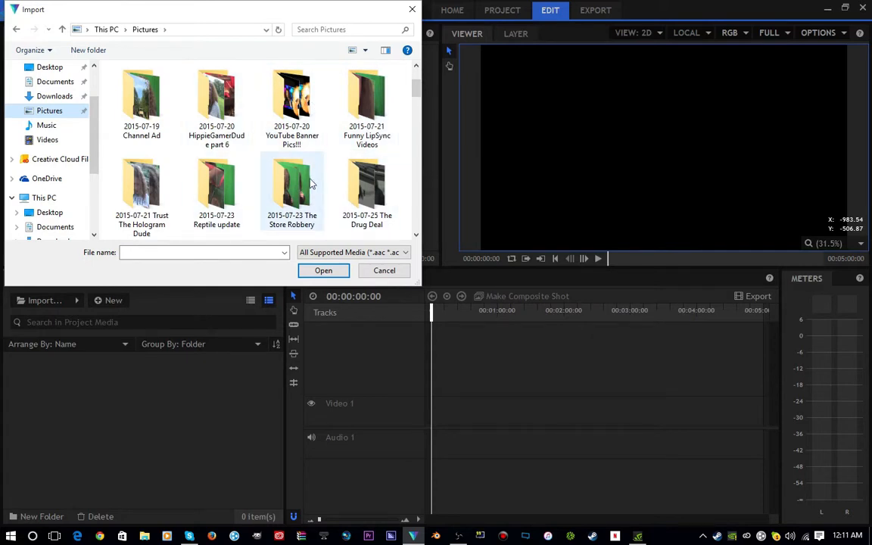
pyautogui.doubleClick(367, 103)
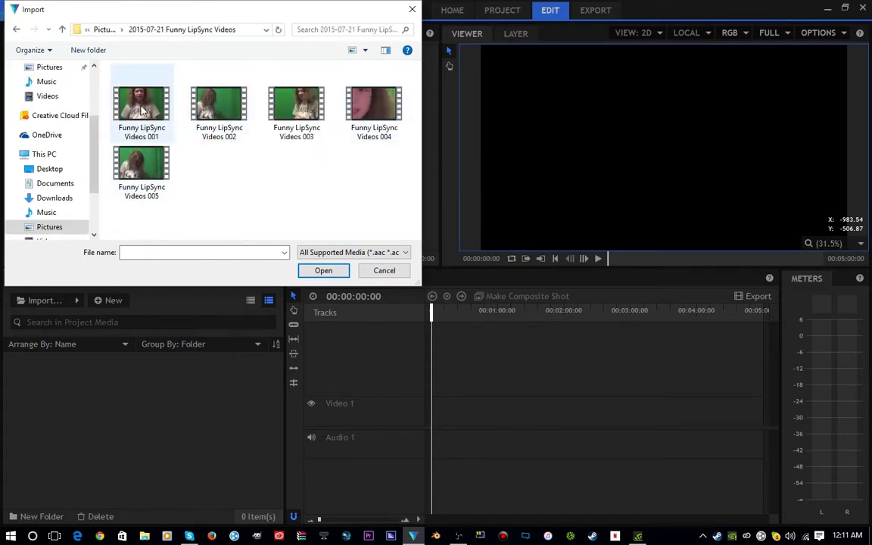
pyautogui.click(384, 269)
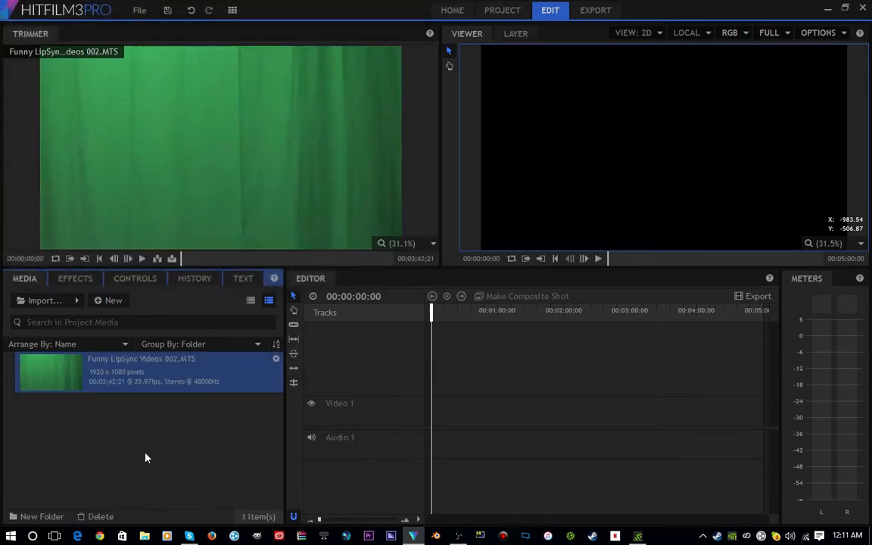
pyautogui.moveTo(112, 434)
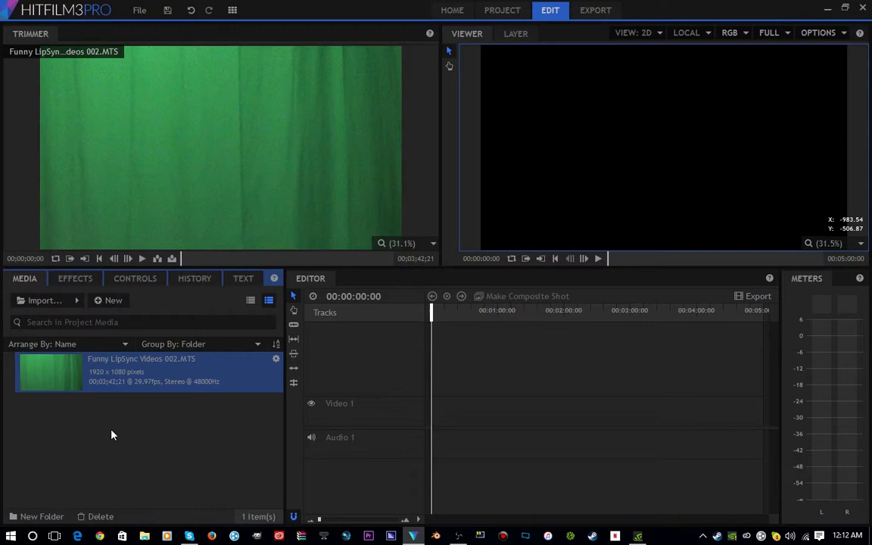
# Import the fffff image from Pictures, then reopen Import for the background video
pyautogui.click(42, 299)
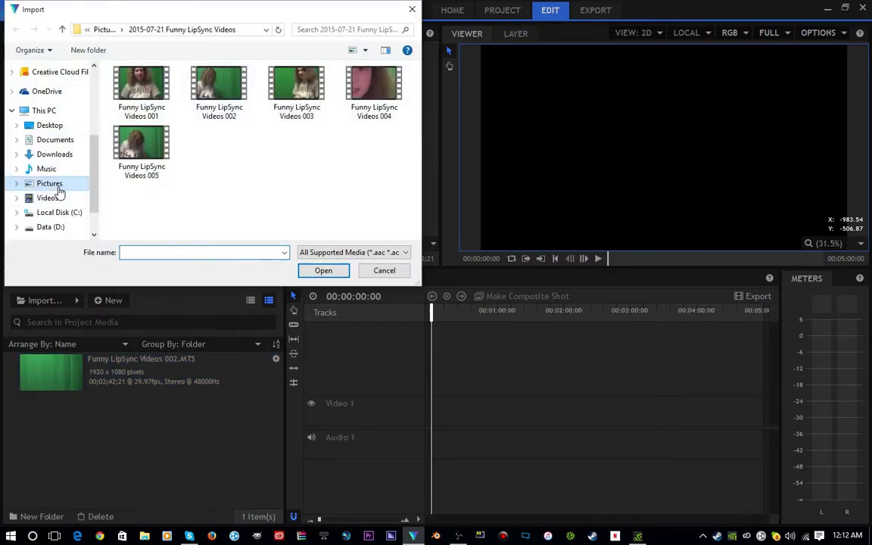
pyautogui.click(49, 183)
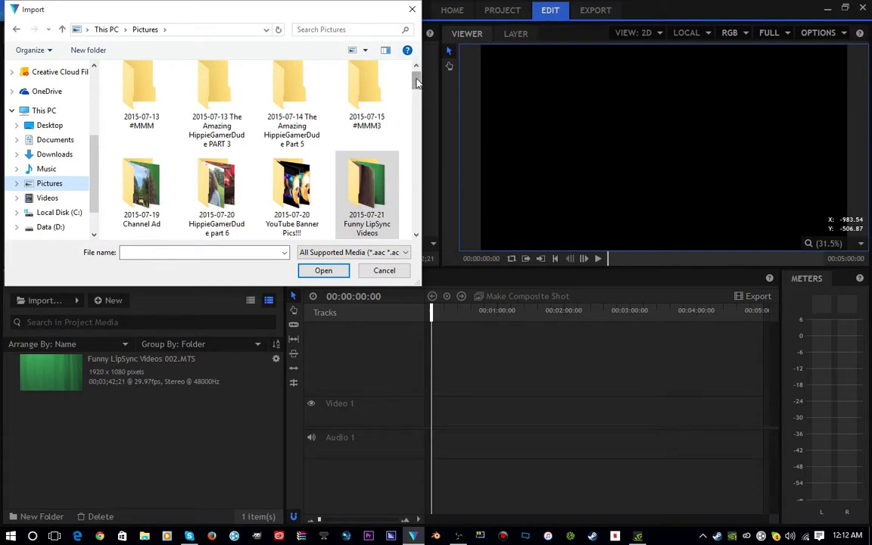
pyautogui.scroll(-3)
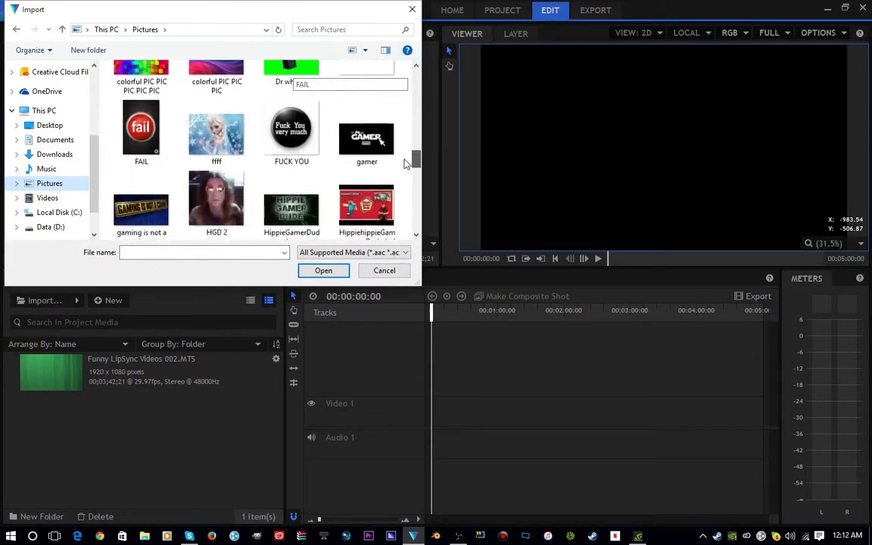
pyautogui.click(216, 98)
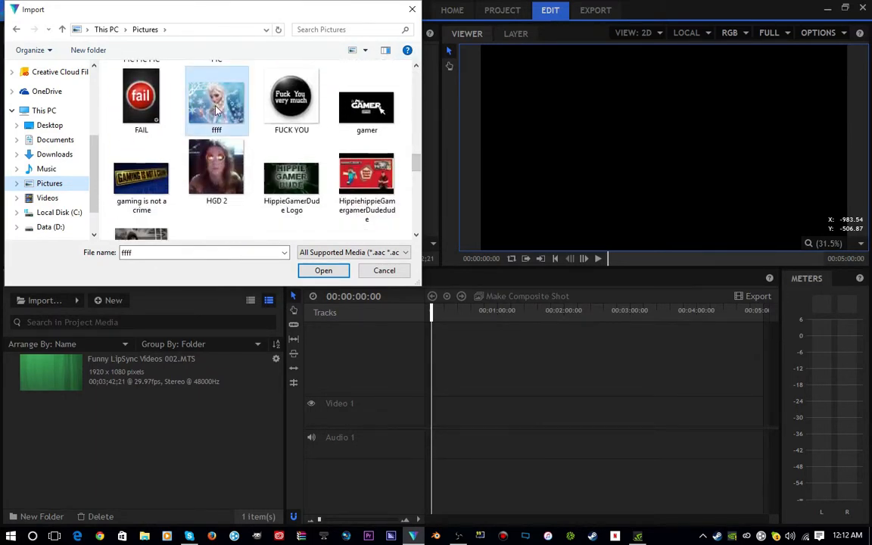
pyautogui.click(324, 269)
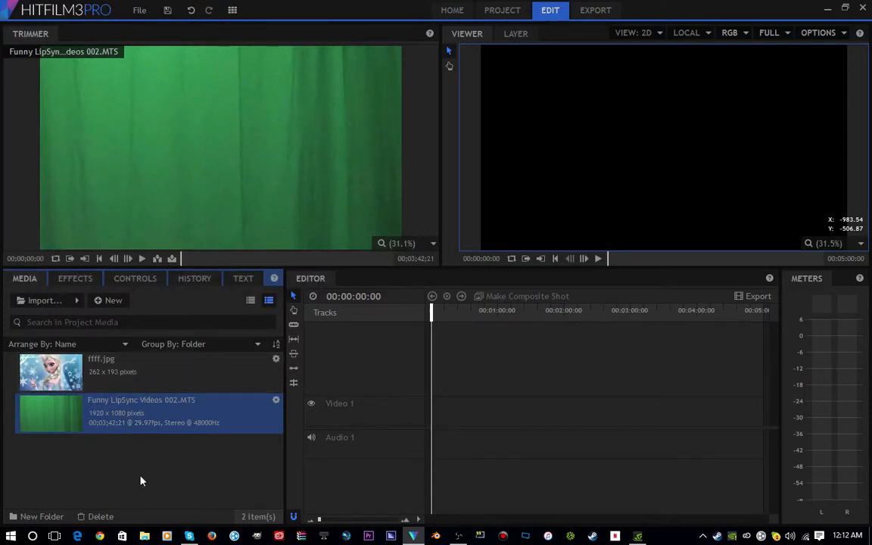
pyautogui.click(41, 300)
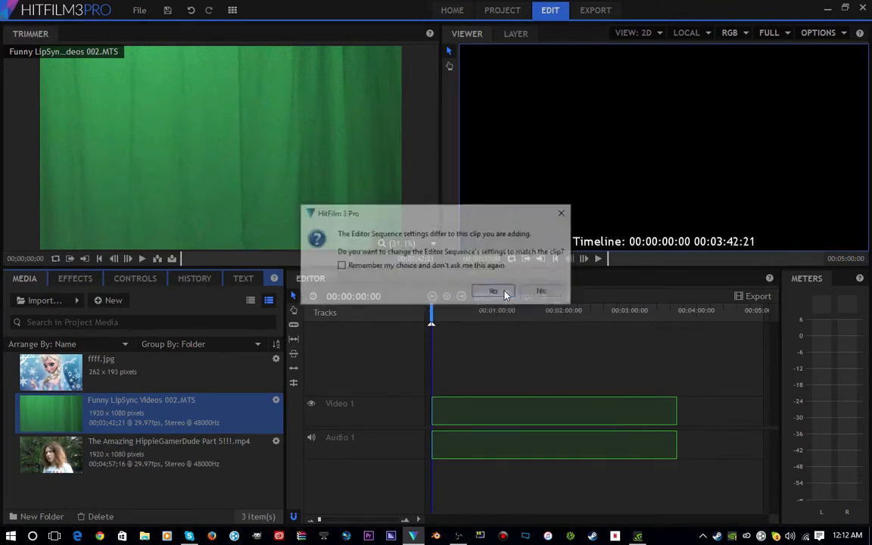
# Match the sequence to the green-screen clip and convert it into a composite shot
pyautogui.click(493, 291)
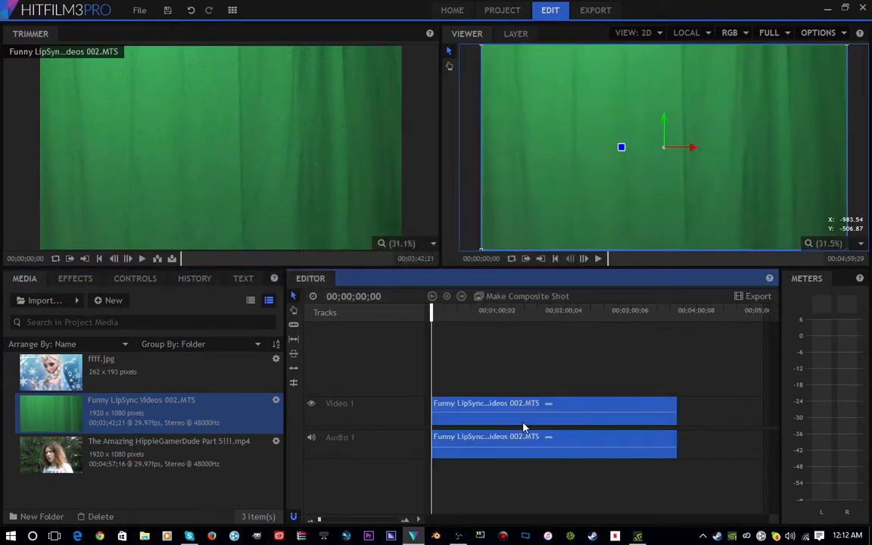
pyautogui.rightClick(522, 412)
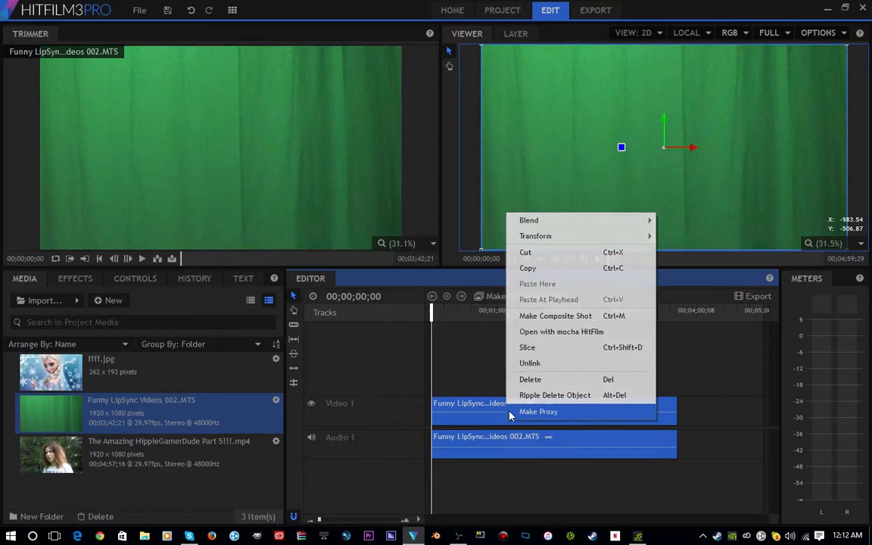
pyautogui.click(554, 316)
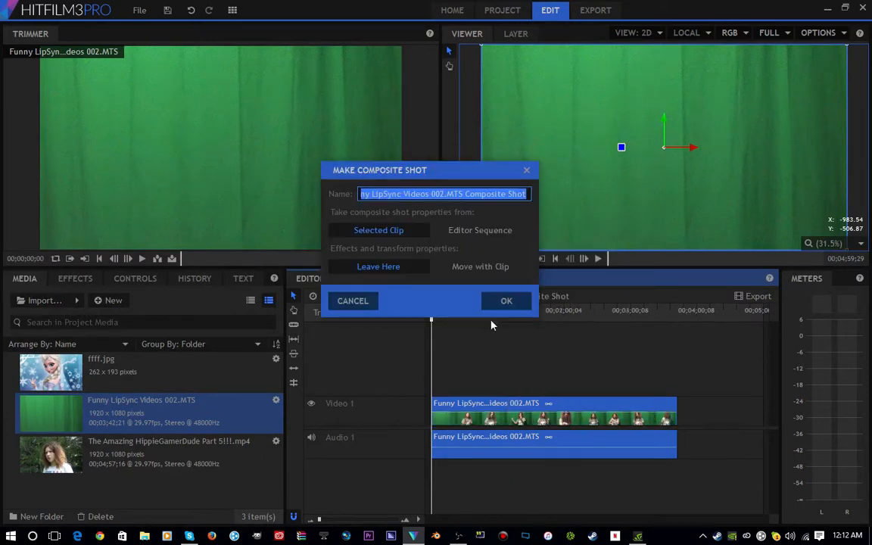
pyautogui.click(505, 299)
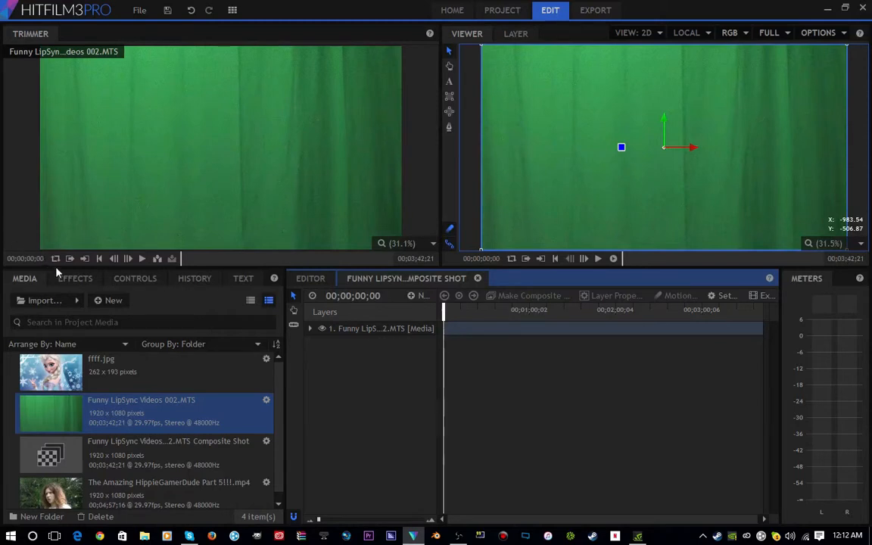
pyautogui.moveTo(91, 296)
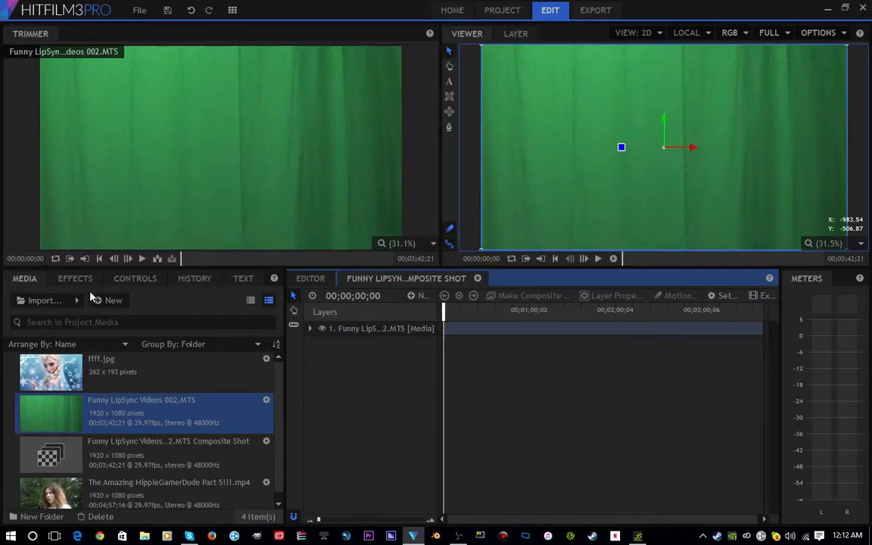
# Apply the Keying > Chroma Key effect to the green-screen layer
pyautogui.click(76, 278)
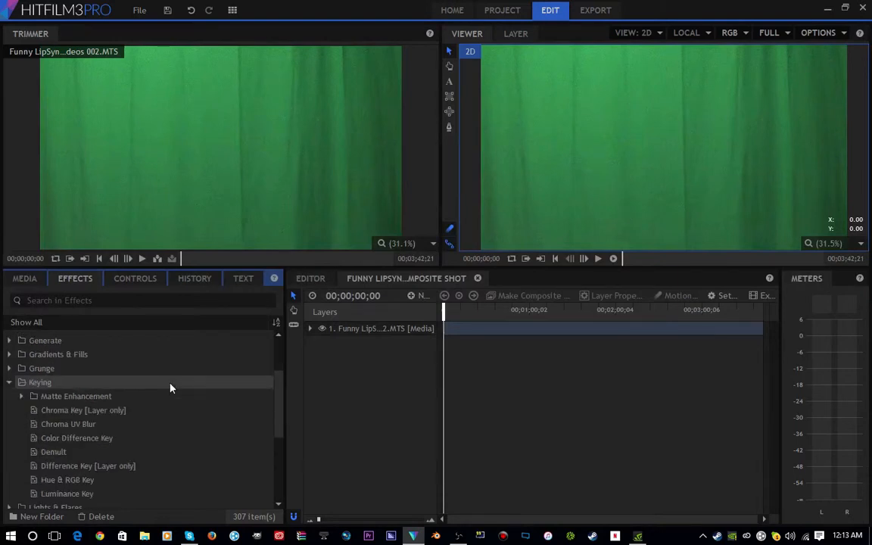
pyautogui.click(83, 409)
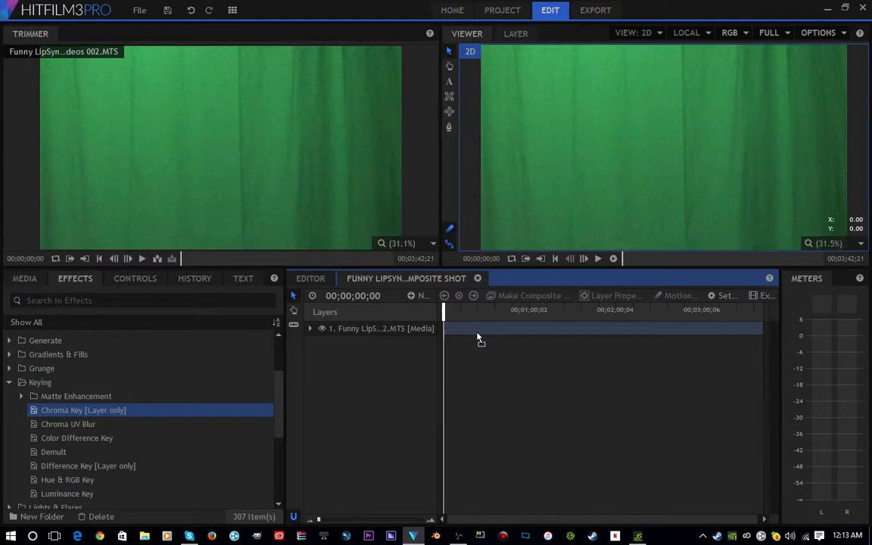
pyautogui.click(309, 326)
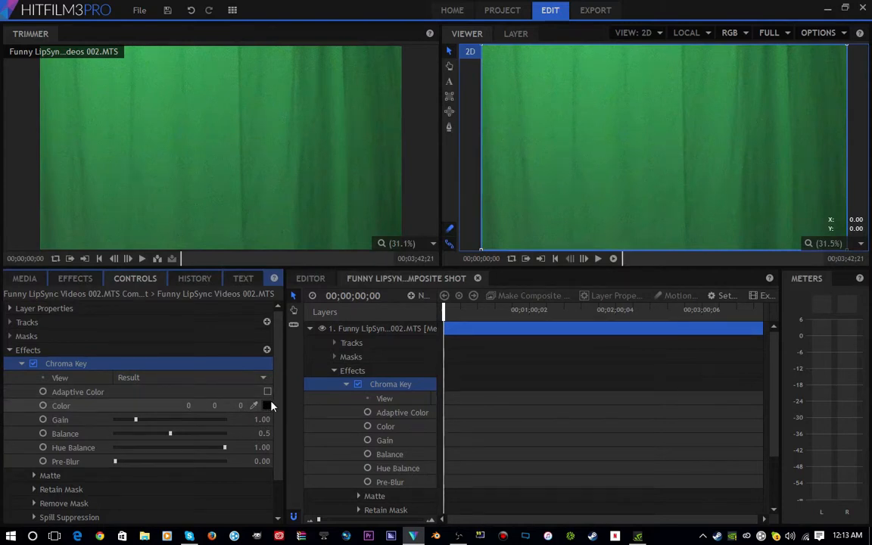
# Sample the green backdrop colour, raise Gain to 5.00 and play back to check the key
pyautogui.click(255, 406)
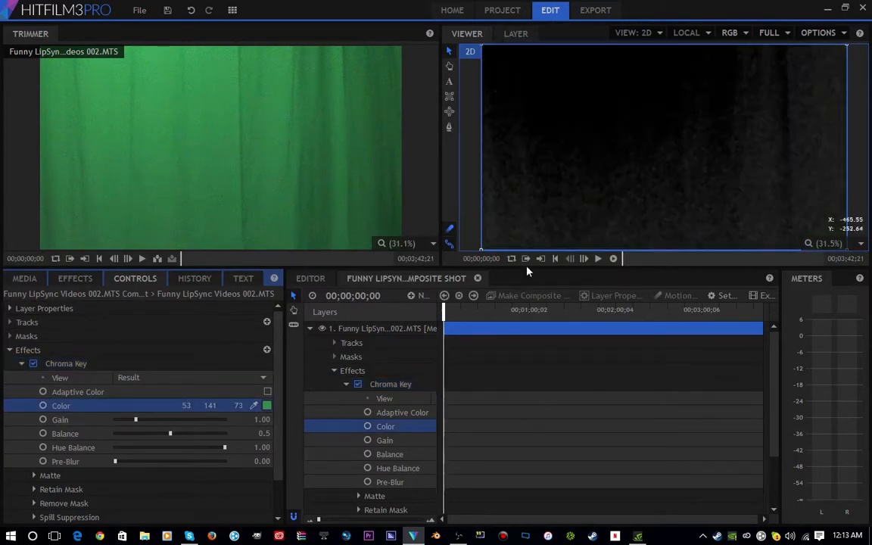
pyautogui.moveTo(787, 95)
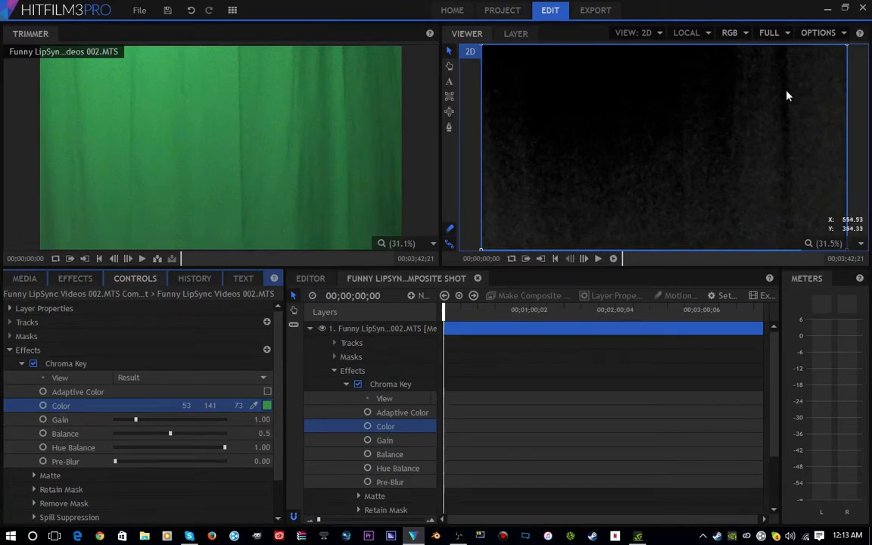
pyautogui.moveTo(135, 422)
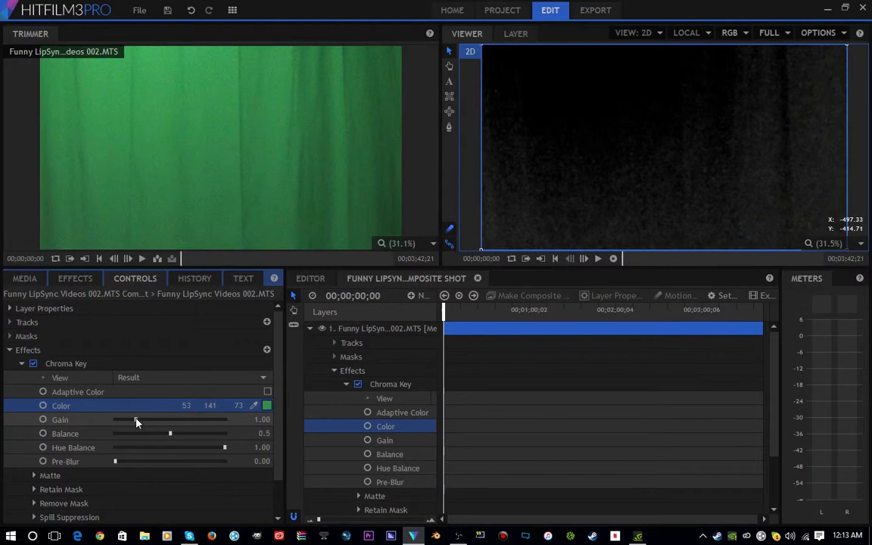
pyautogui.moveTo(115, 420); pyautogui.dragTo(224, 419)
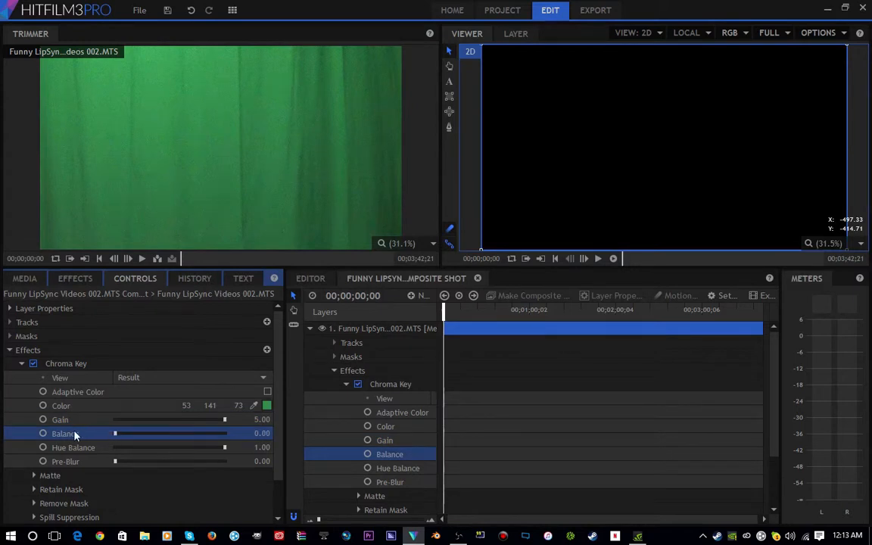
pyautogui.moveTo(588, 156)
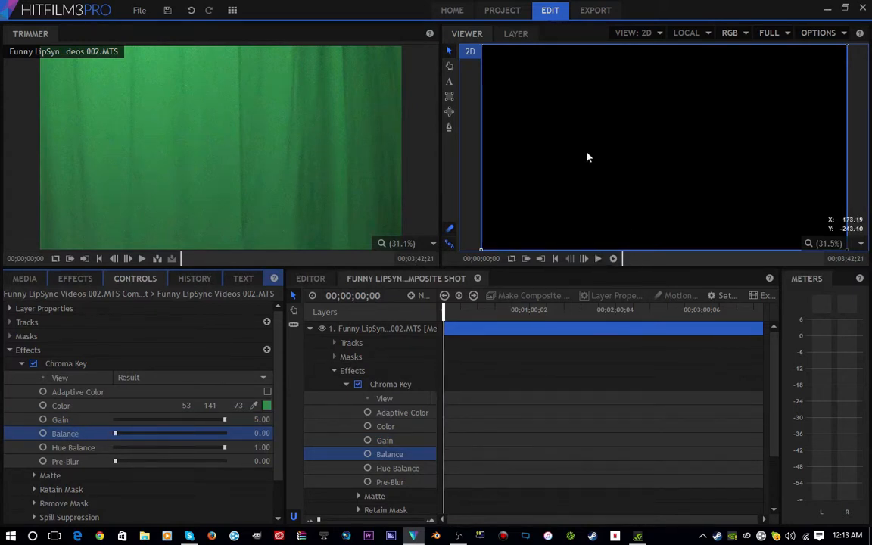
pyautogui.moveTo(658, 293)
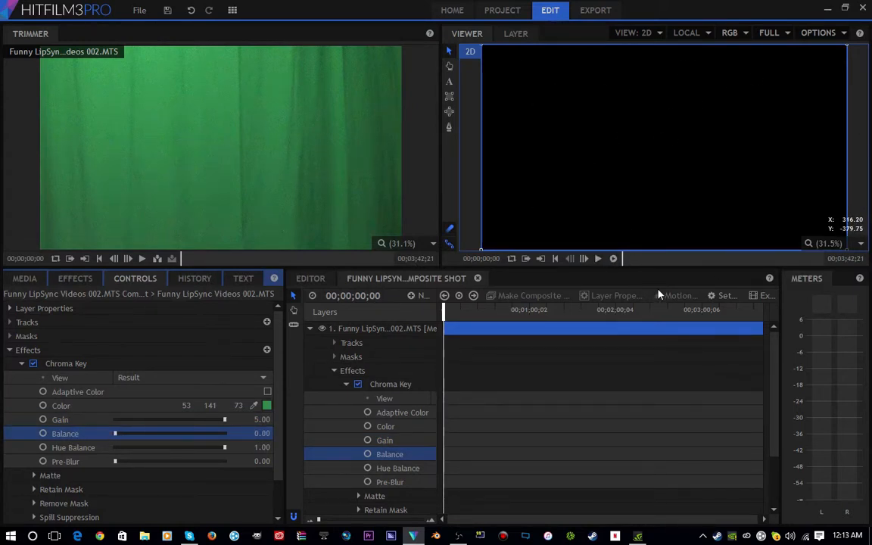
pyautogui.moveTo(599, 251)
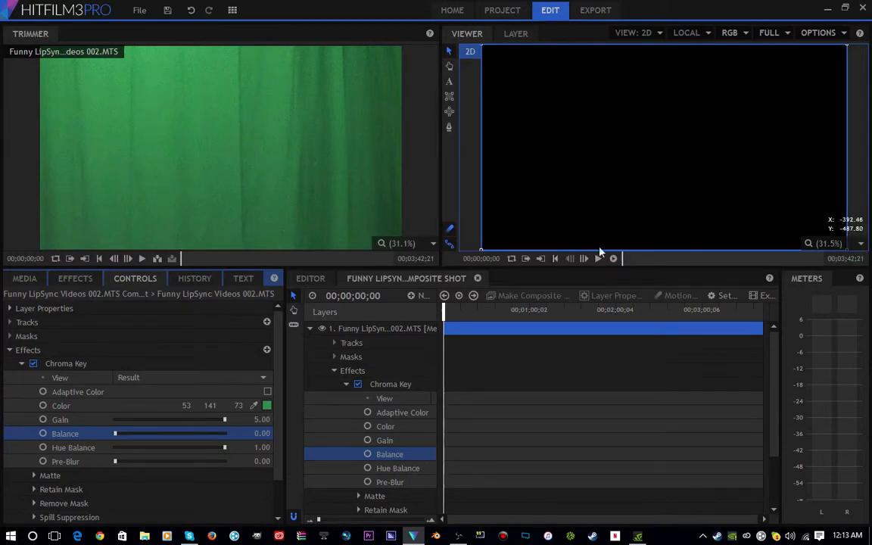
pyautogui.click(584, 258)
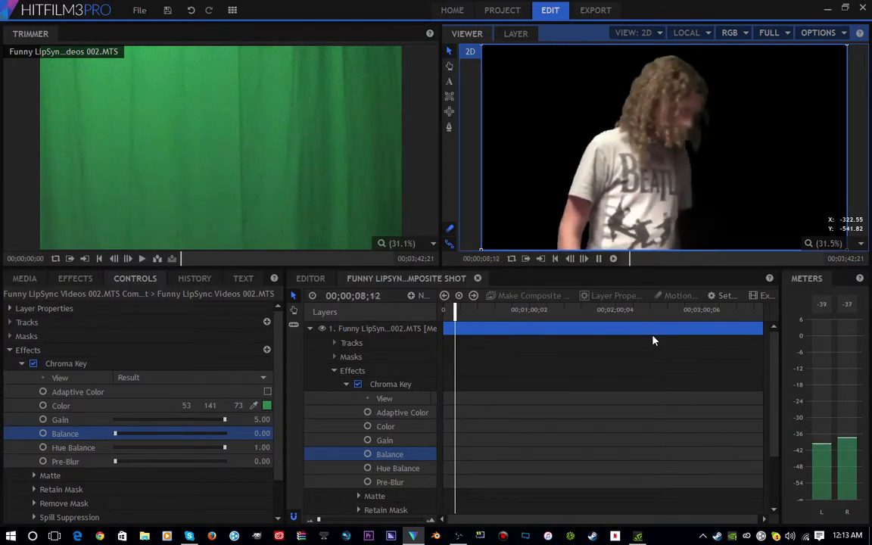
# Adjust the Chroma Key Balance up toward 1 and fine-tune it for a clean cut-out
pyautogui.moveTo(115, 433); pyautogui.dragTo(123, 433)
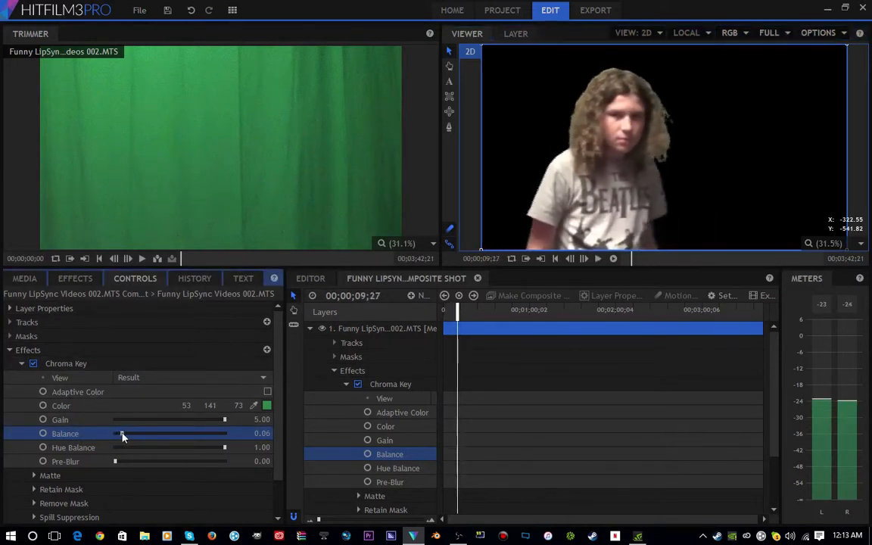
pyautogui.moveTo(121, 433); pyautogui.dragTo(224, 433)
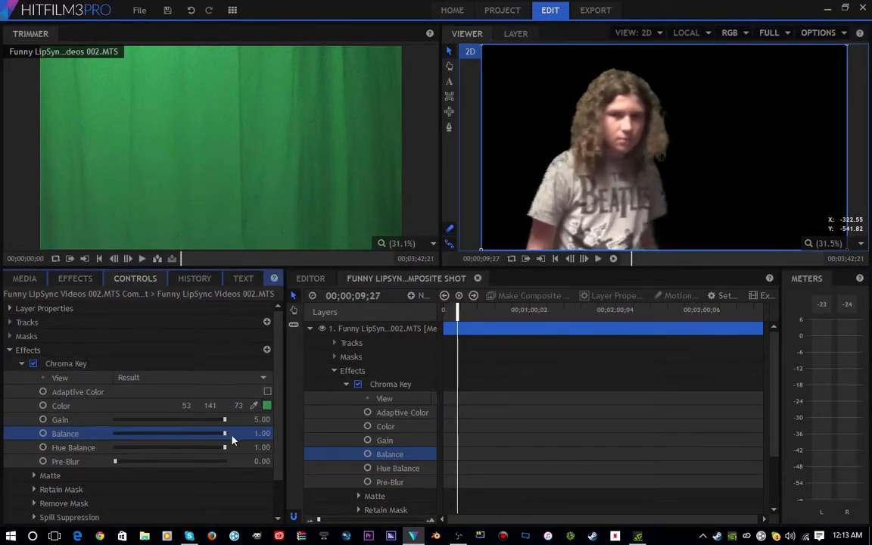
pyautogui.moveTo(224, 433); pyautogui.dragTo(176, 433)
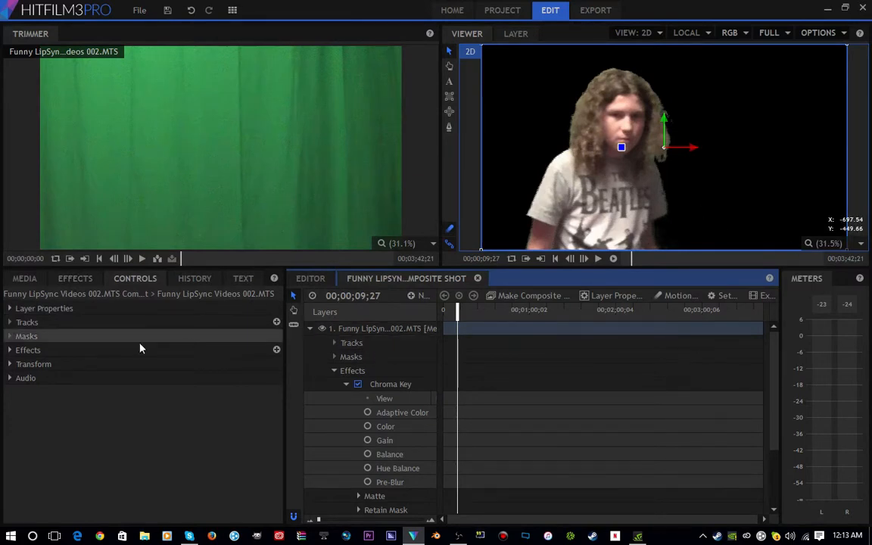
# Lower the Chroma Key Balance to about 0.13 and scrub the timeline to check the result
pyautogui.click(76, 279)
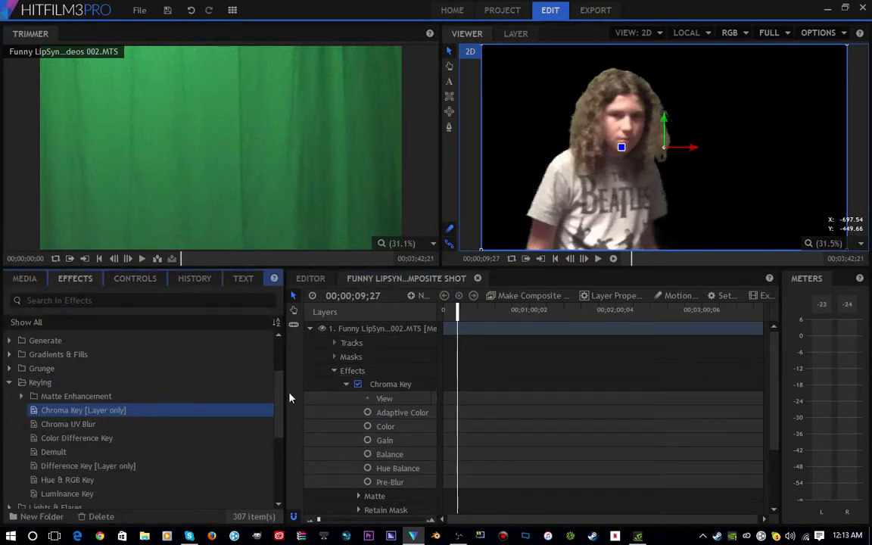
pyautogui.click(134, 278)
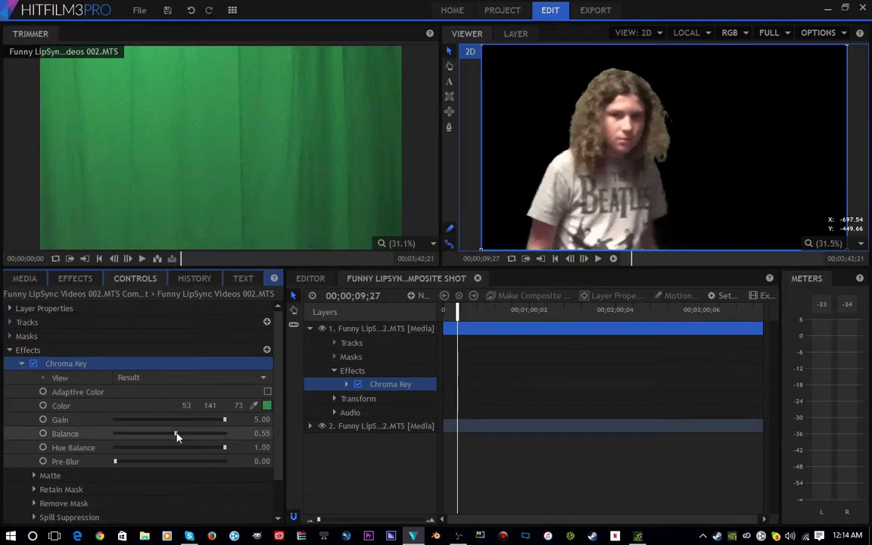
pyautogui.moveTo(177, 433); pyautogui.dragTo(154, 433)
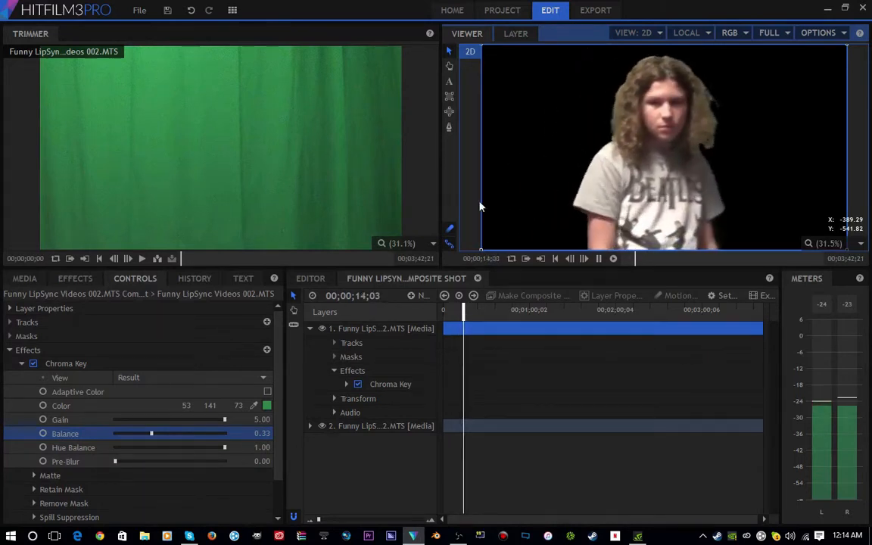
pyautogui.click(598, 257)
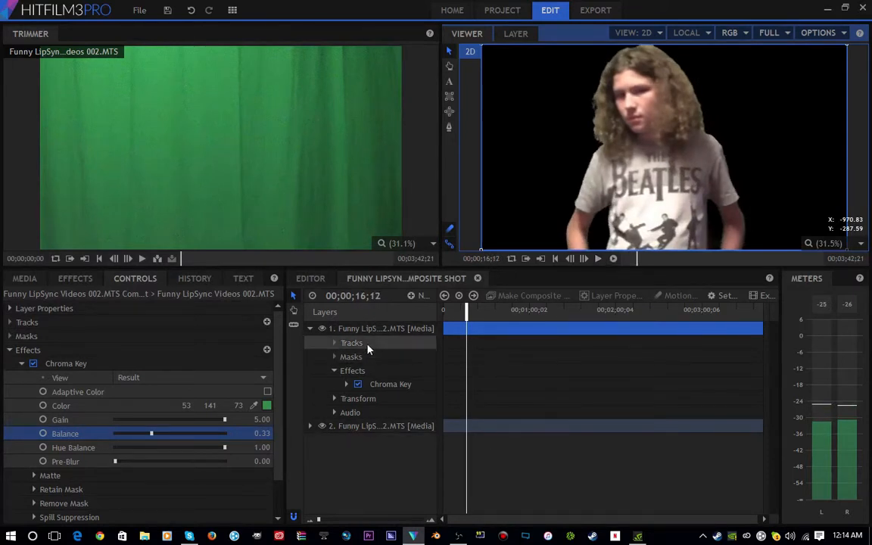
pyautogui.click(24, 279)
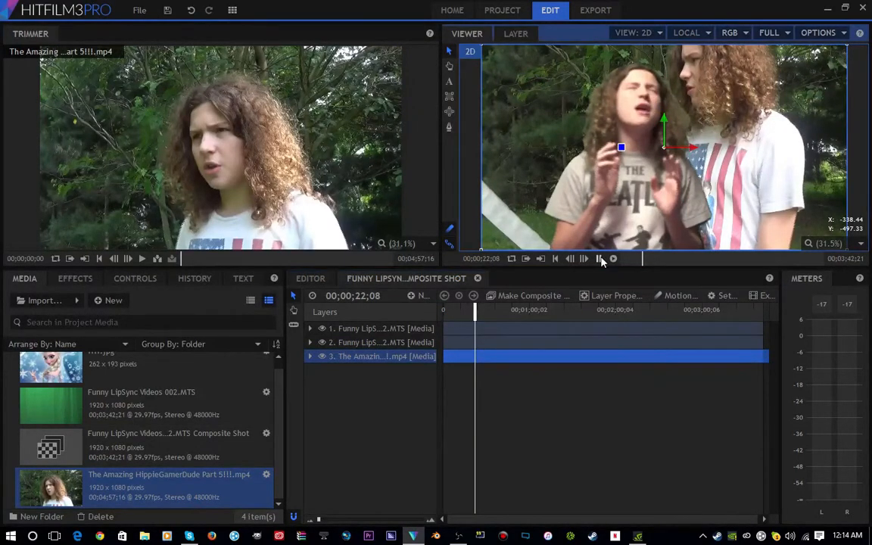
# Play back the composite with the HippieGamerDude background beneath the keyed person
pyautogui.click(585, 257)
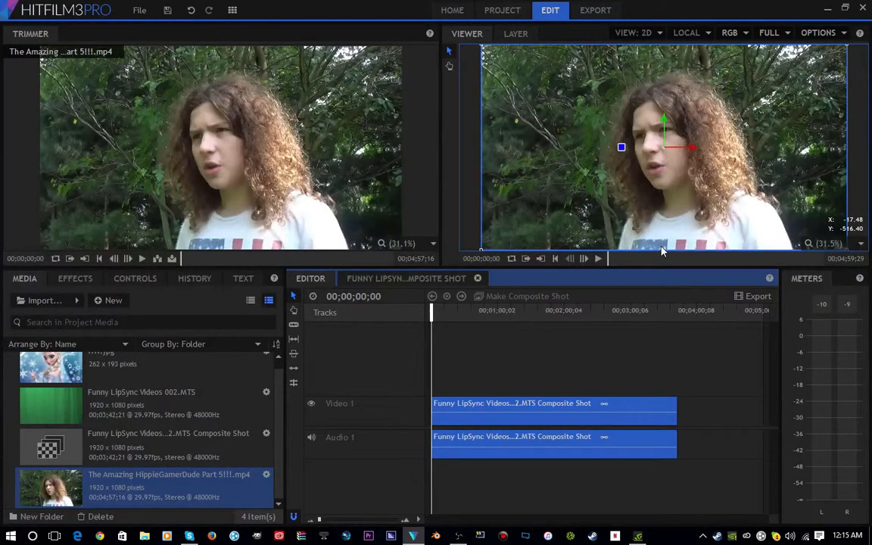
pyautogui.moveTo(615, 313)
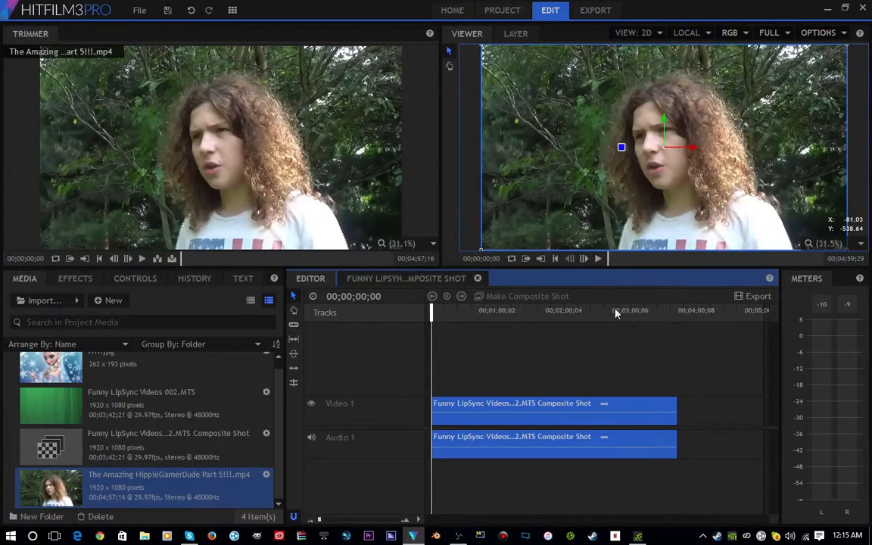